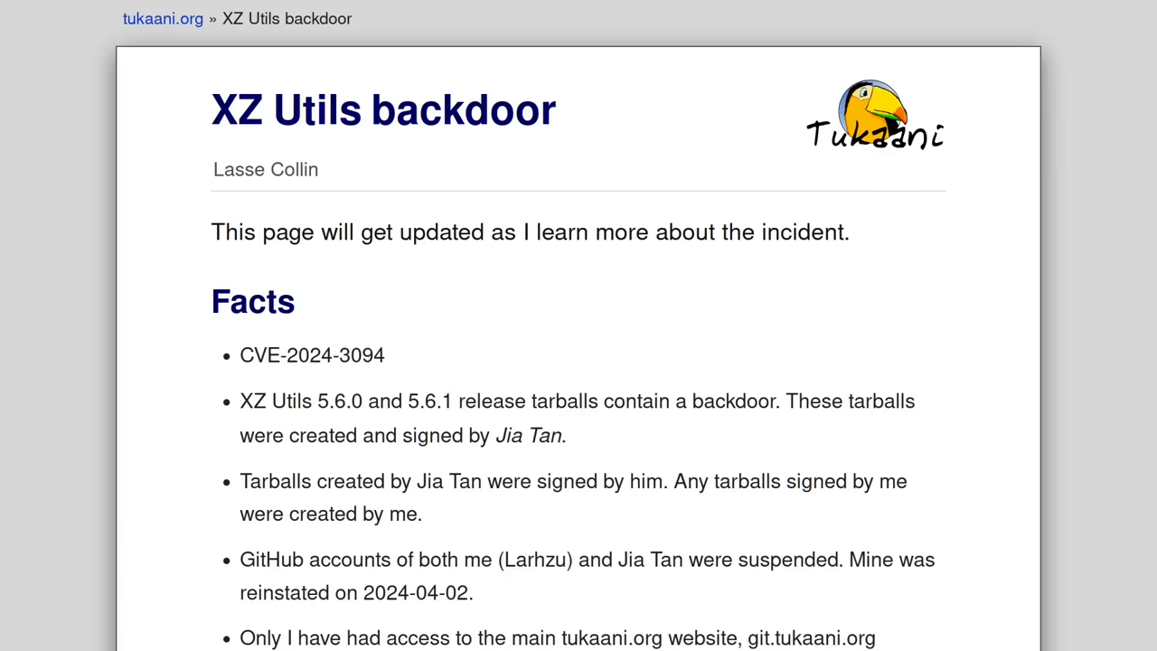
- Scroll the Recall support article down to its system requirements and how-to-use section
scroll(down, 3)
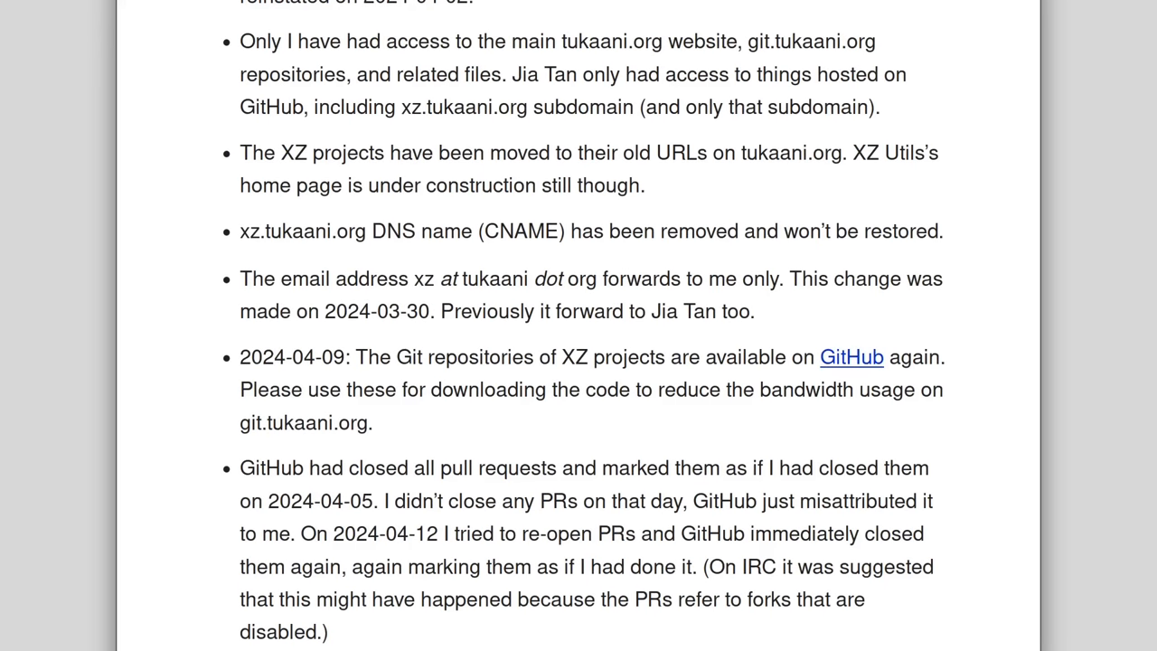
scroll(down, 3)
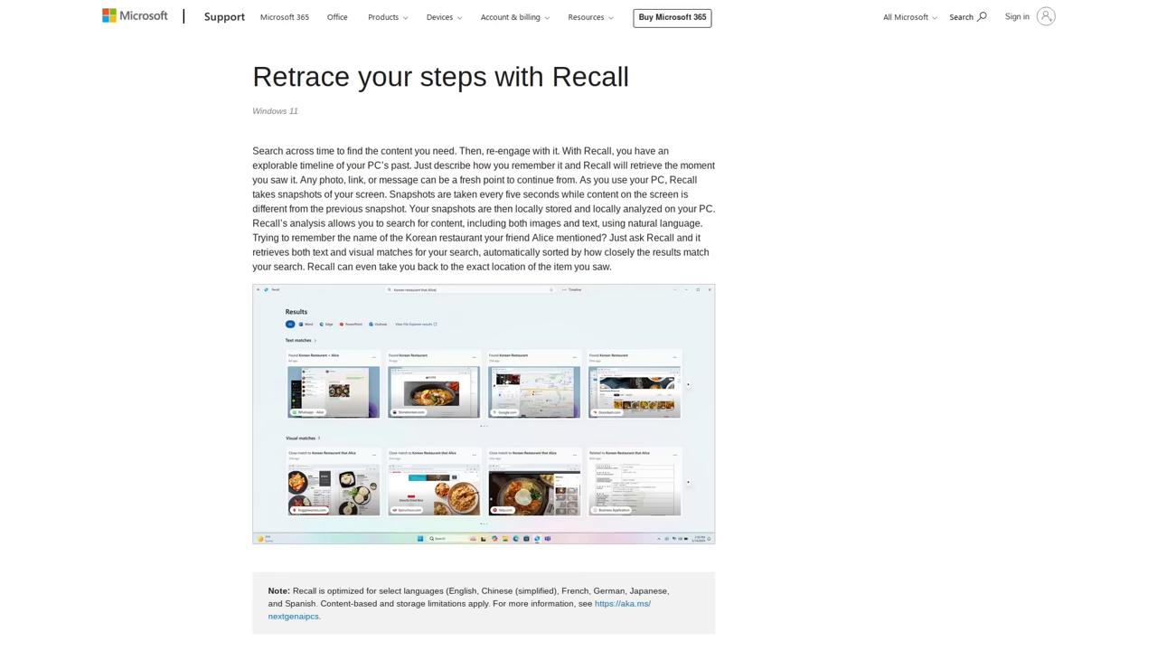
scroll(down, 3)
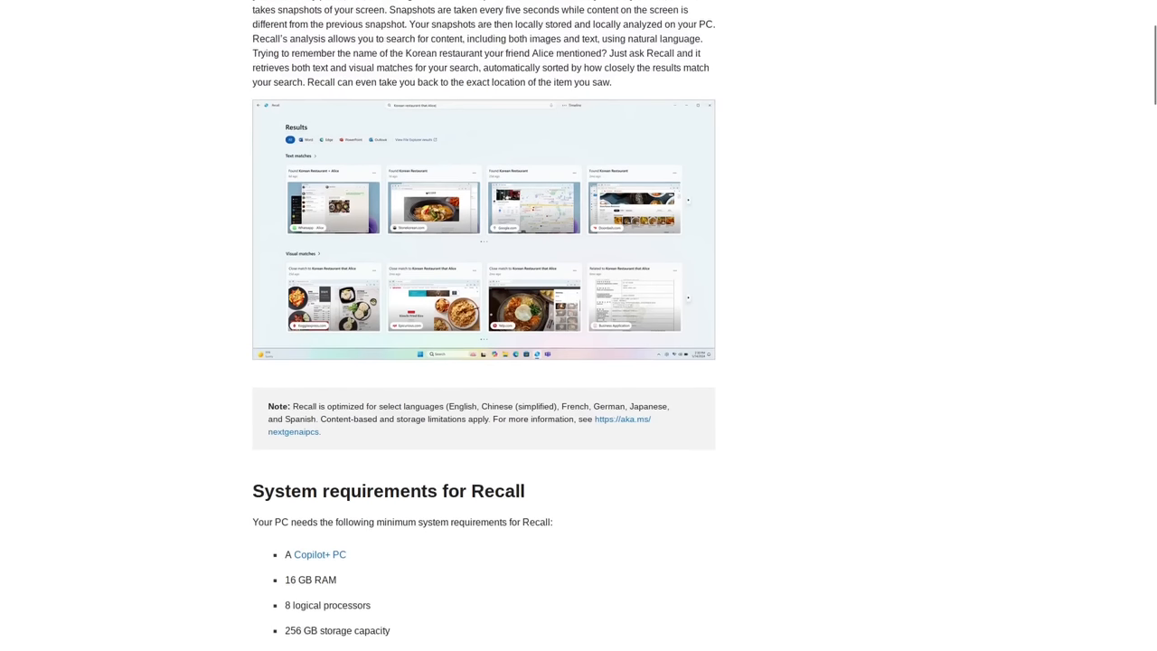
scroll(down, 3)
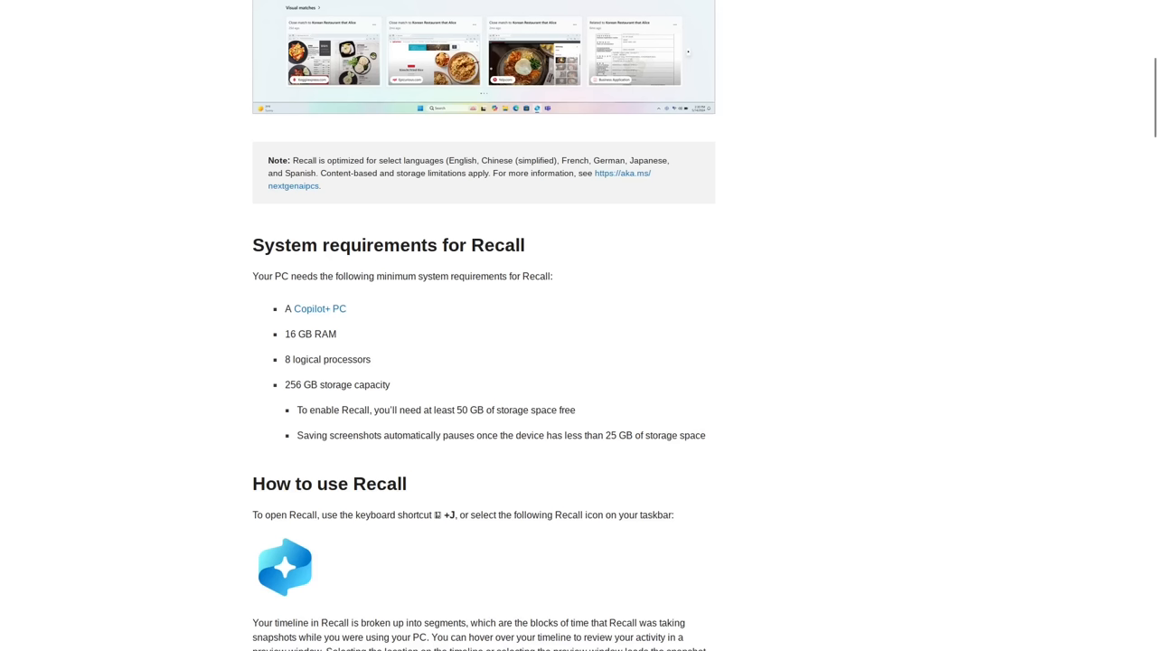
double_click(328, 358)
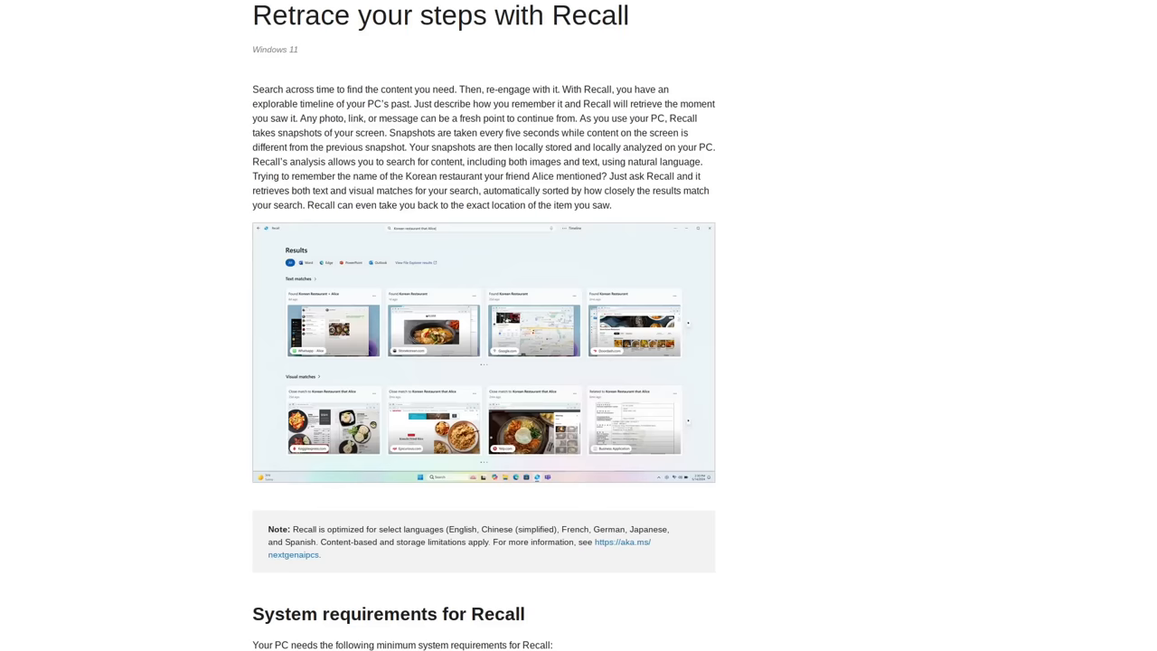
scroll(up, 3)
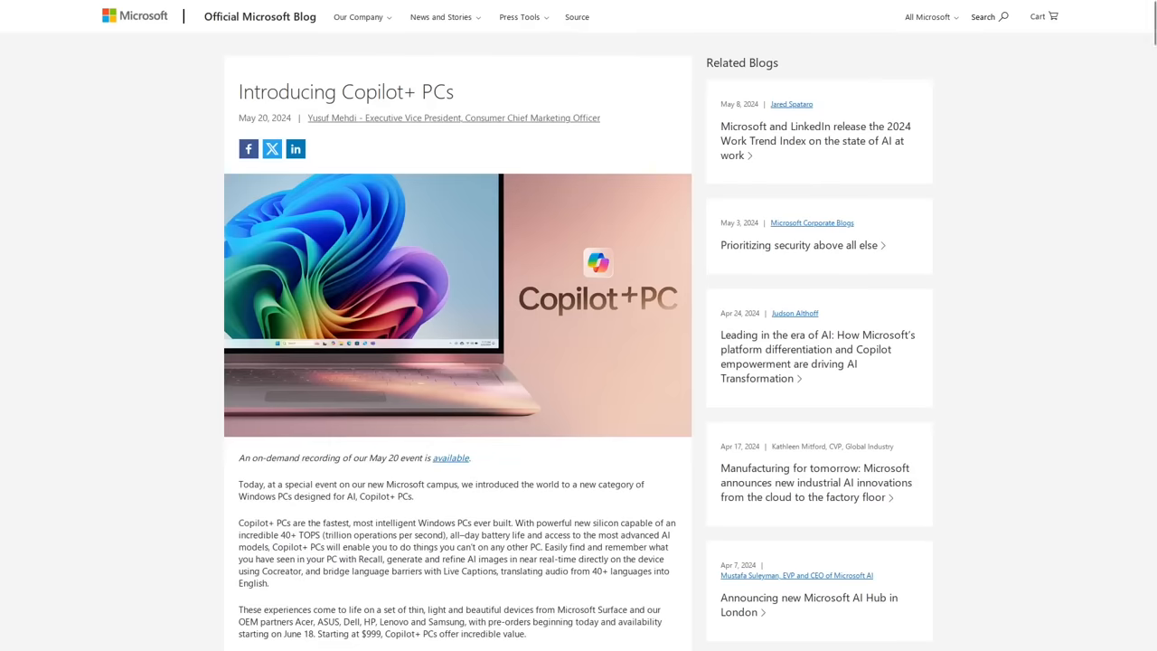
- Scroll the Copilot+ PCs blog post down through its Recall instantly section
scroll(down, 3)
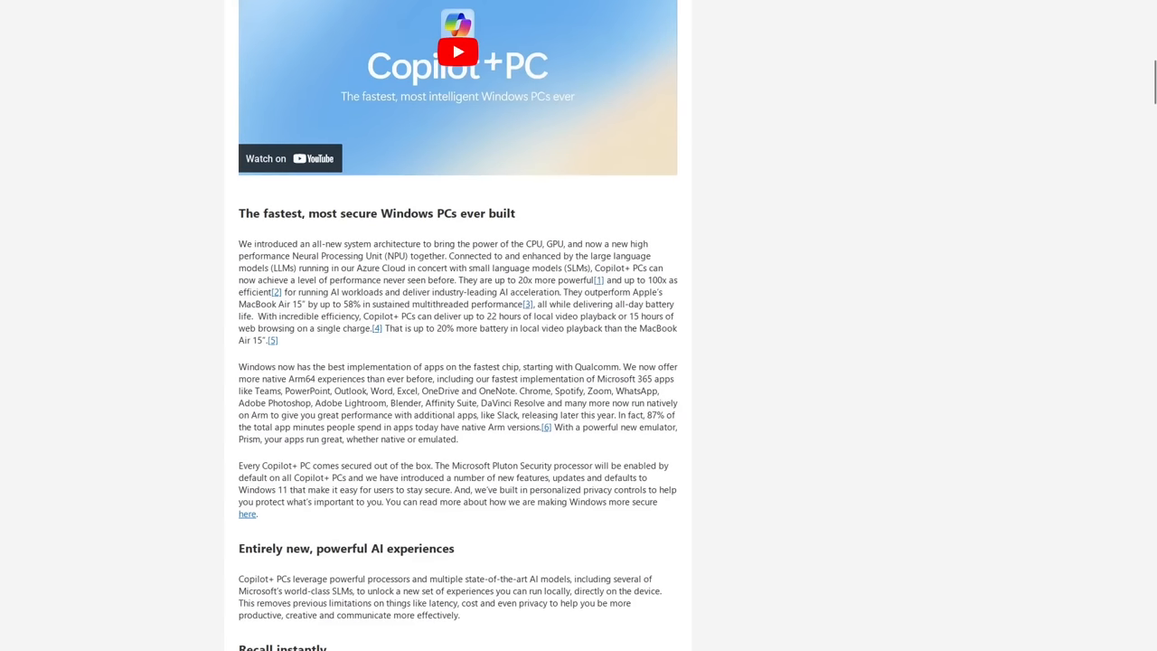
scroll(down, 3)
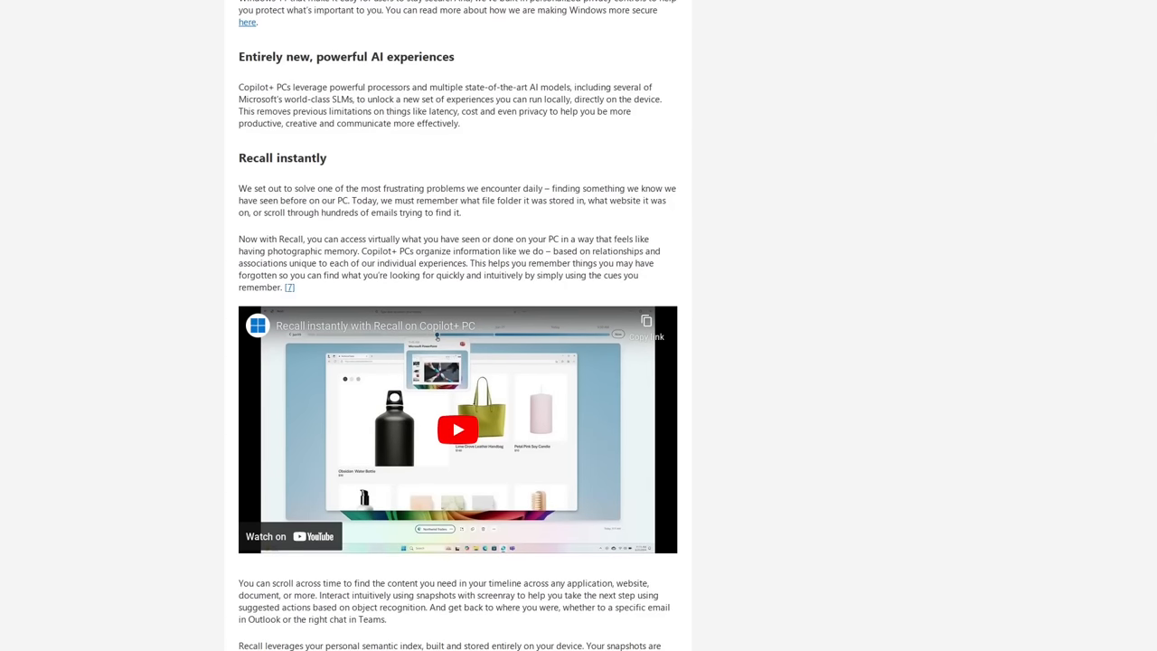
scroll(down, 3)
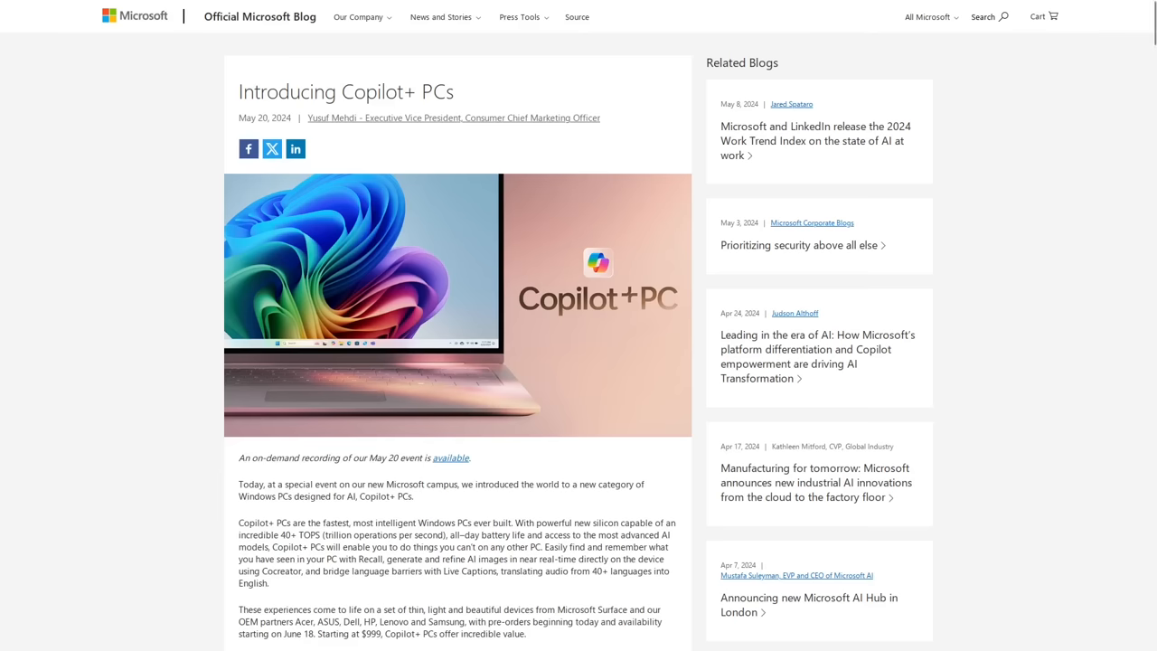
scroll(down, 3)
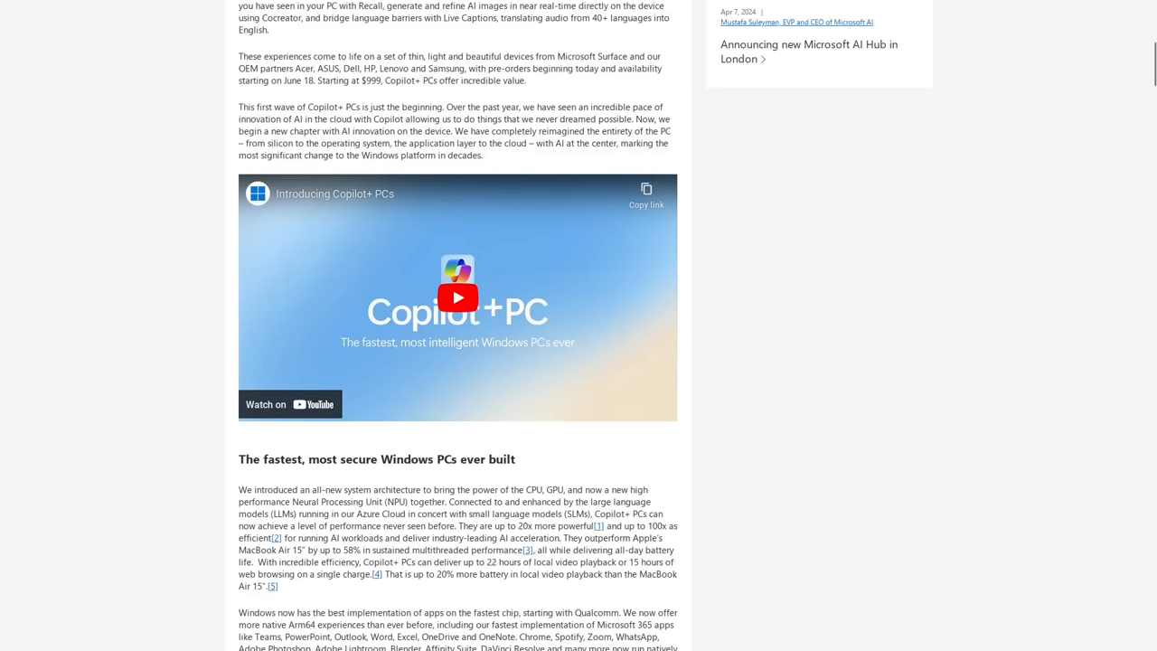
scroll(down, 3)
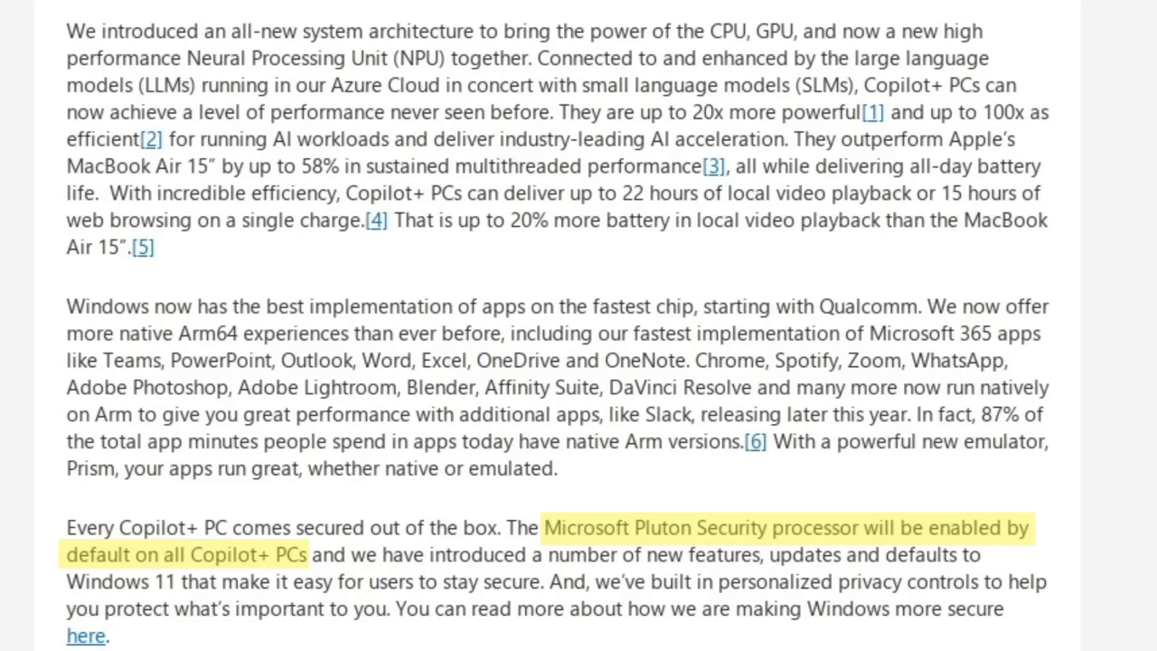
click(785, 528)
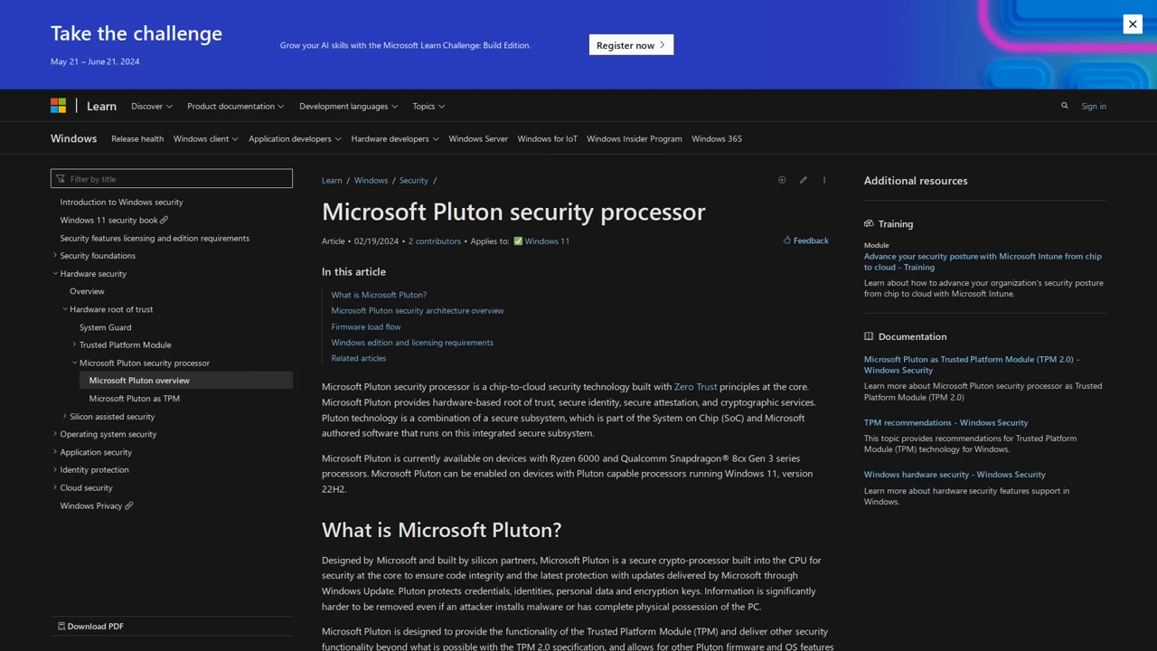
mouse_move(90, 506)
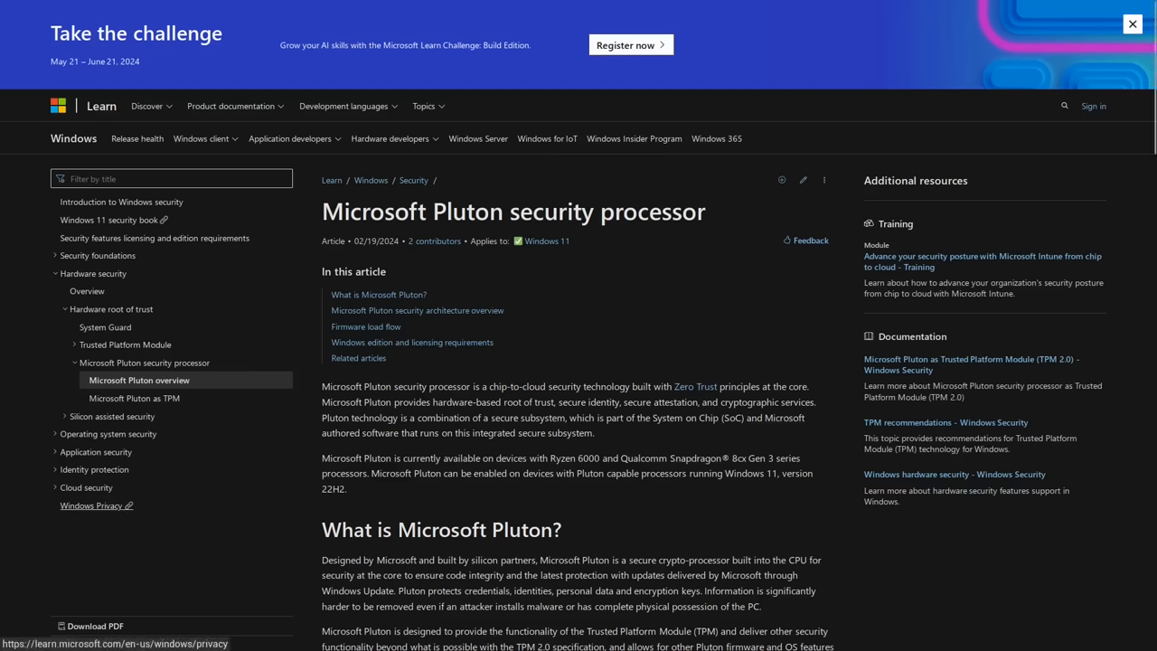
- Select the phrase 'Microsoft Pluton security processor' in the article's first paragraph
double_click(336, 387)
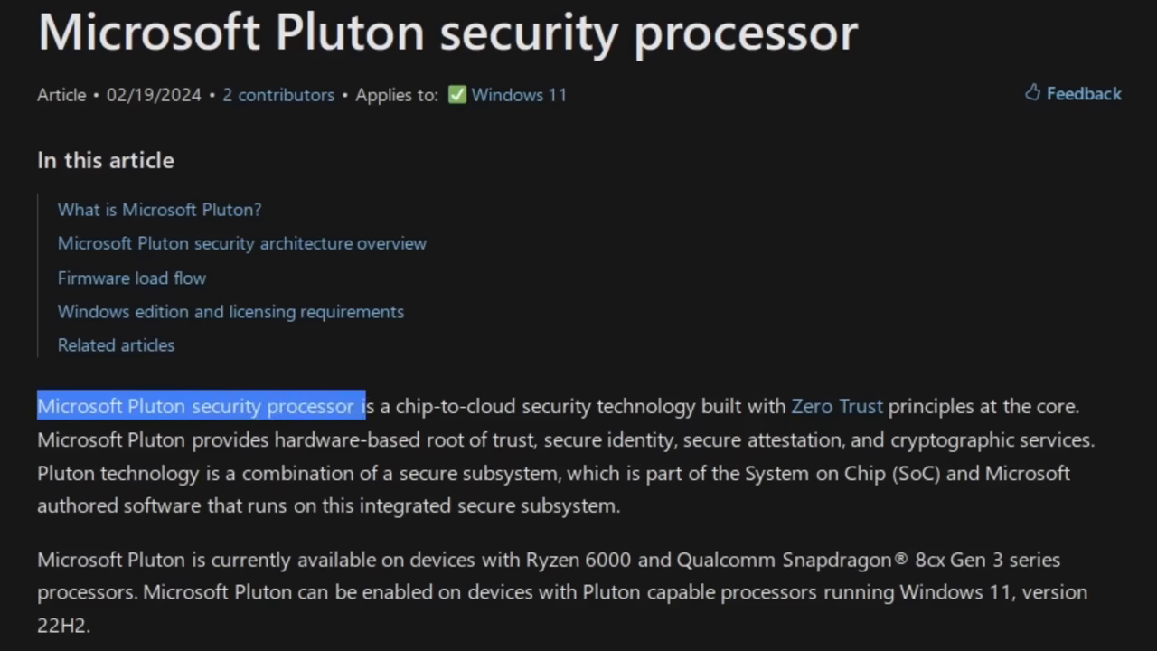
drag(362, 405, 672, 405)
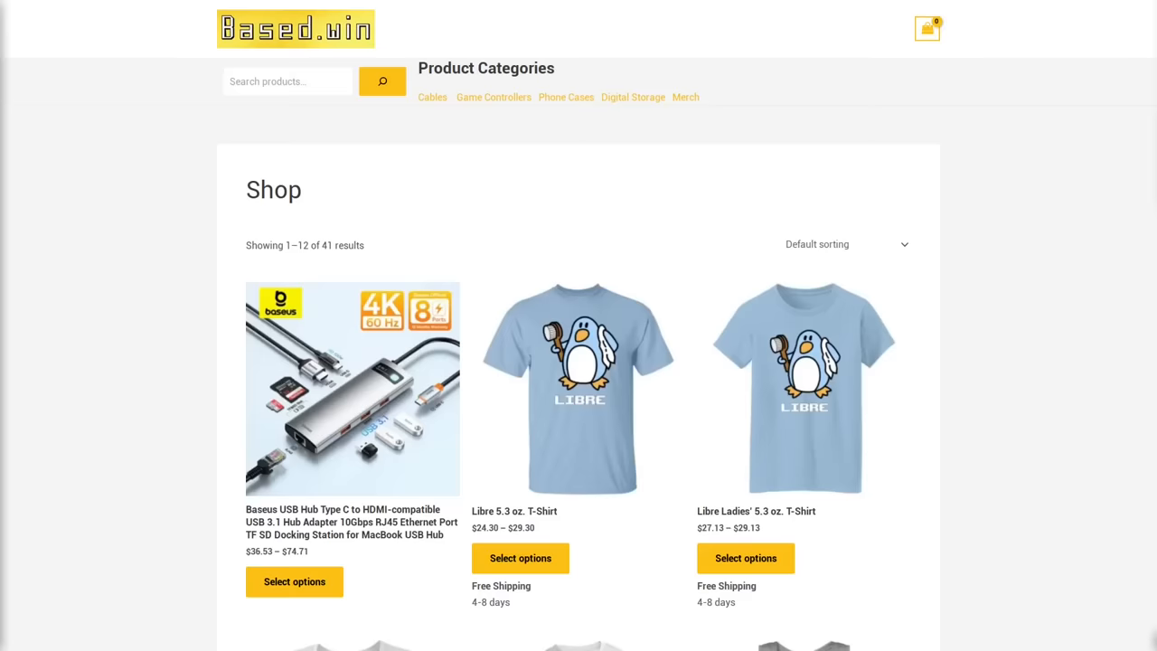
- Scroll the Based.win shop's first page of products down to the pagination bar
scroll(down, 3)
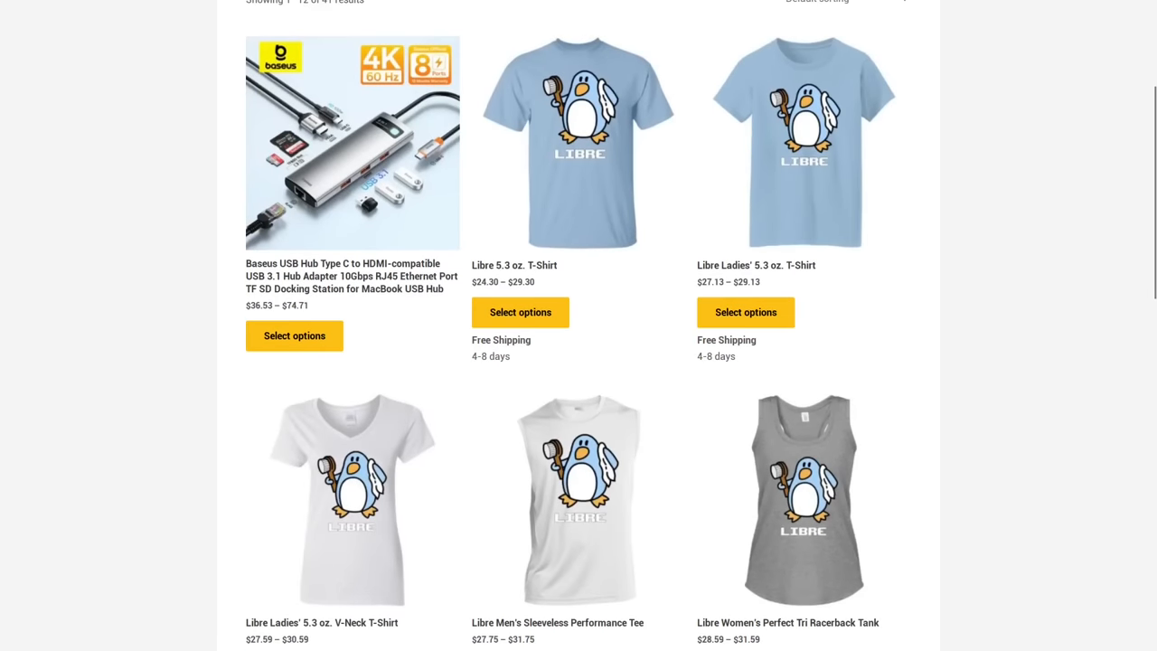
scroll(down, 3)
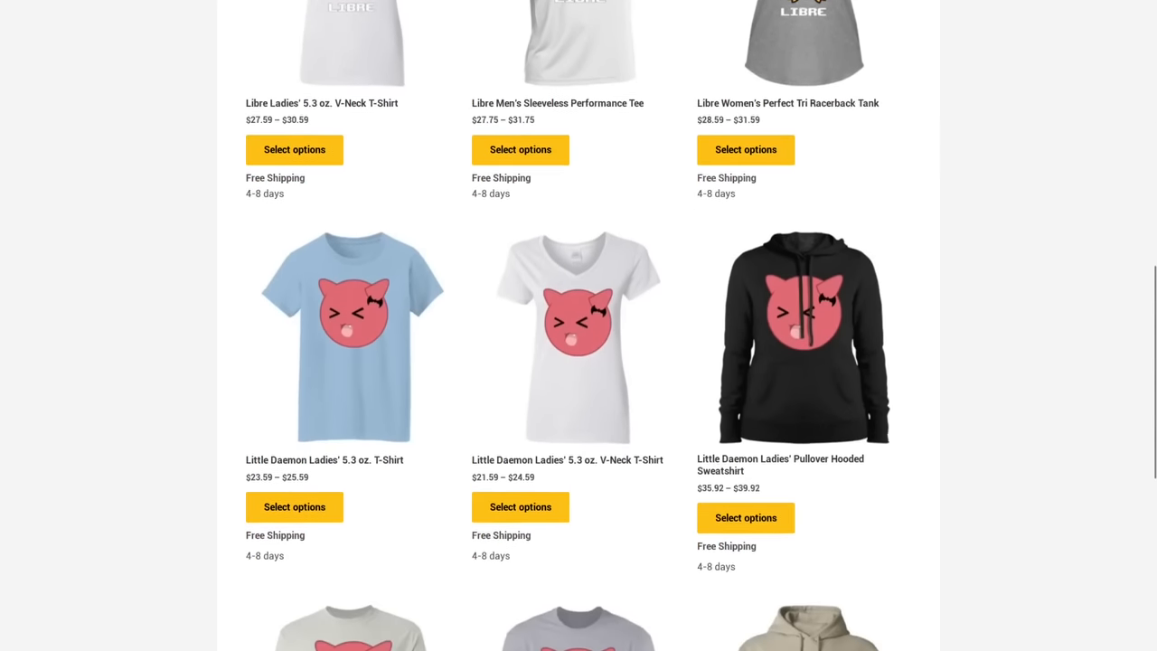
scroll(down, 3)
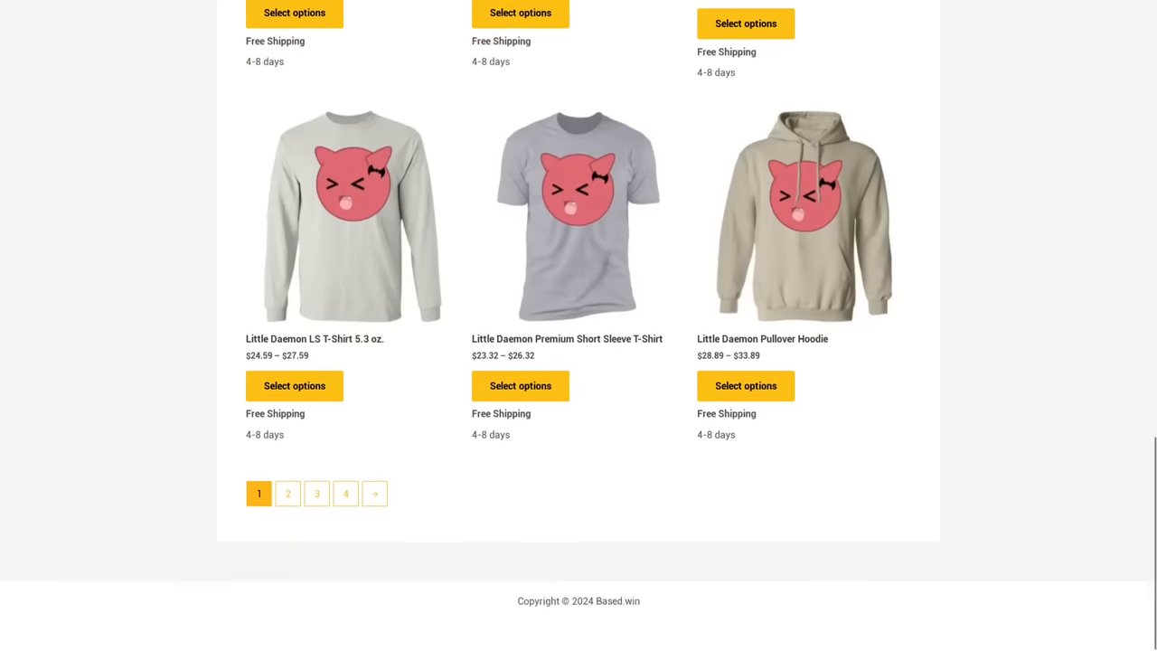
scroll(down, 3)
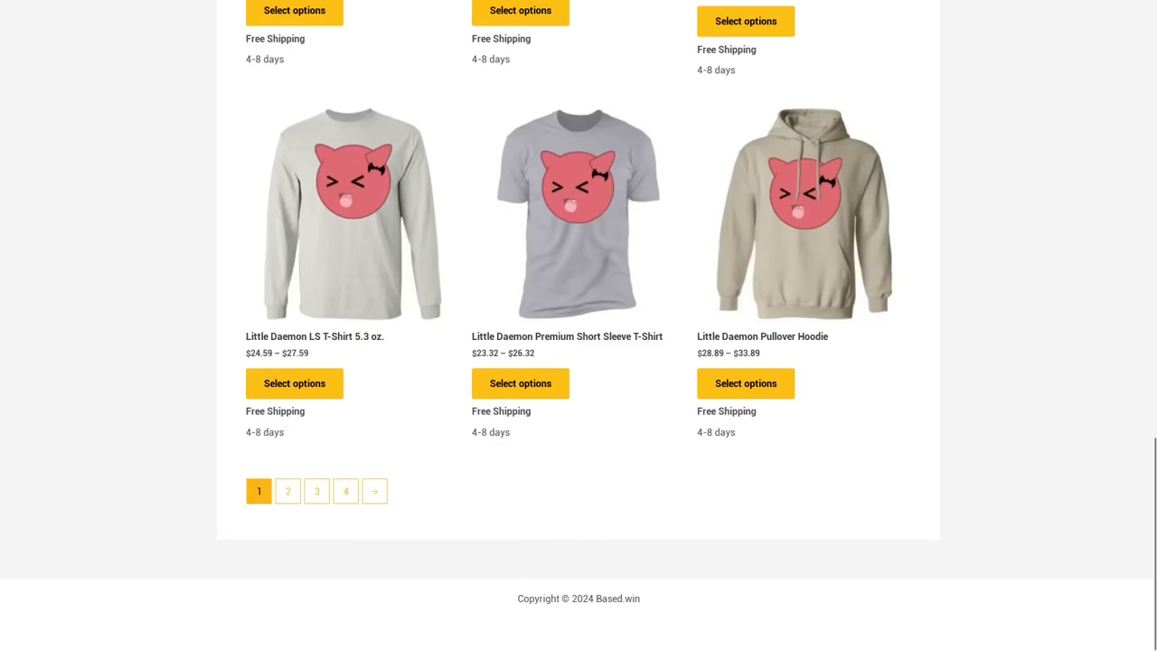
- Go to page 2 of the shop products and scroll to its bottom
click(287, 492)
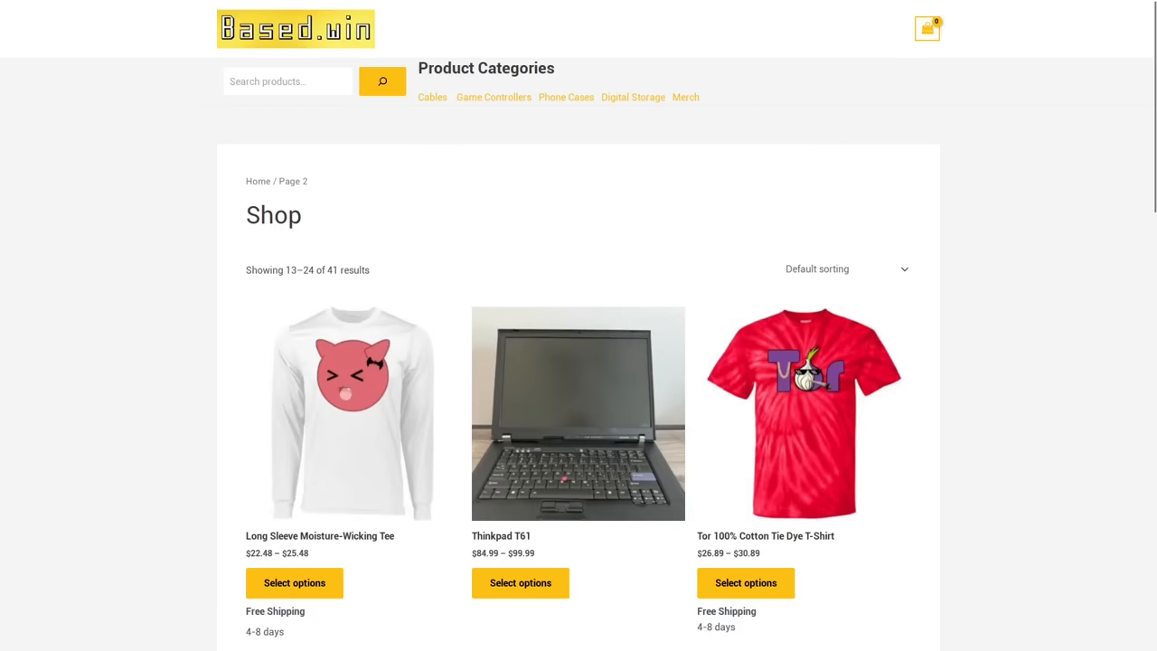
scroll(down, 3)
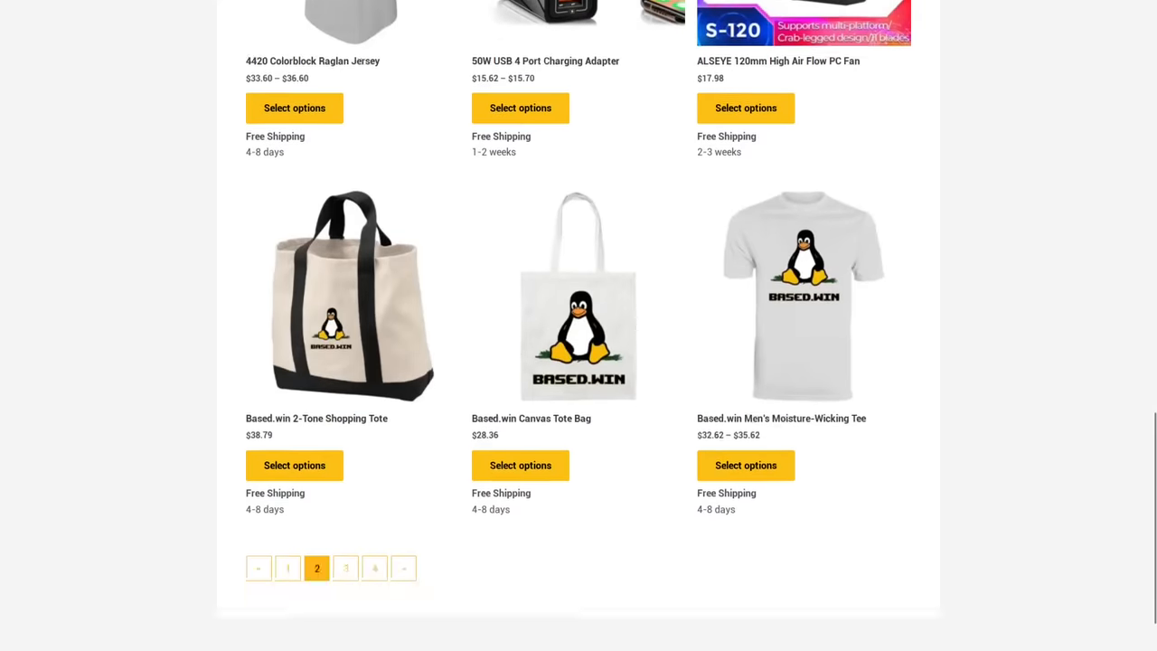
scroll(down, 3)
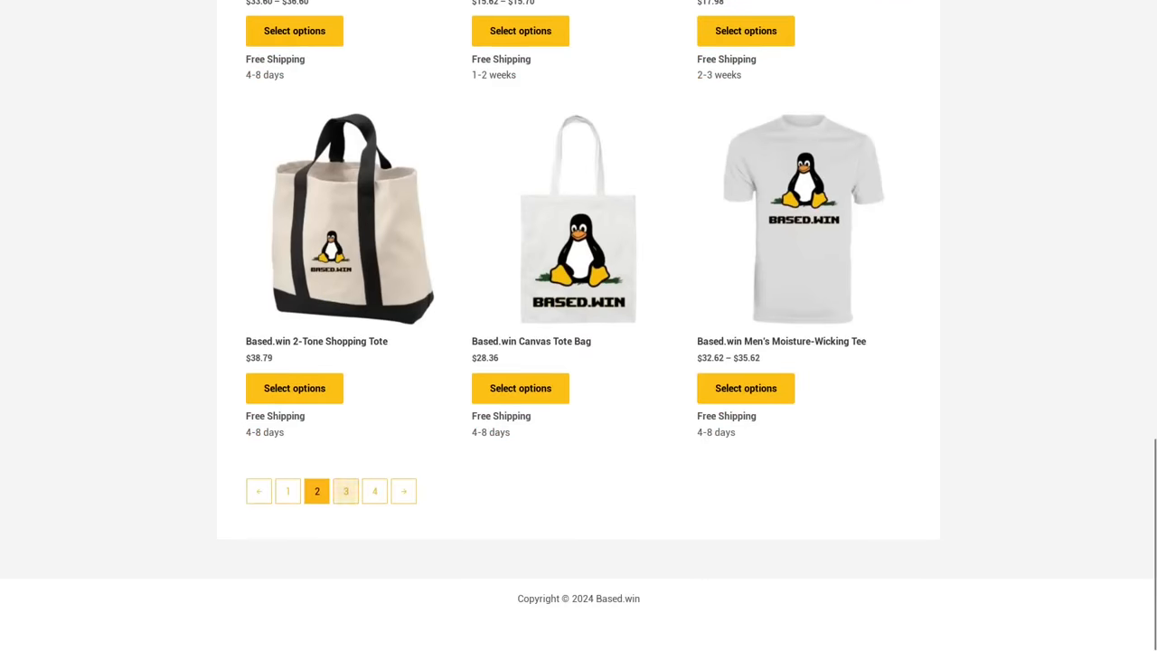
- Go to page 3 (products 25–36 of 41) and scroll through it to the end
click(346, 492)
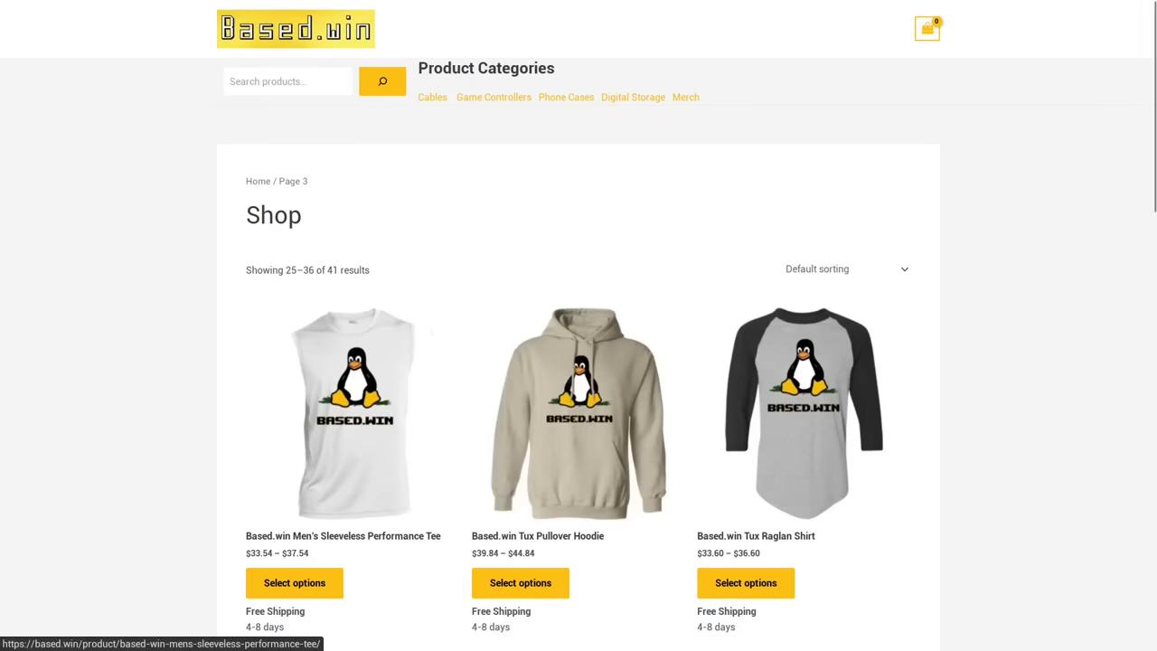
scroll(down, 3)
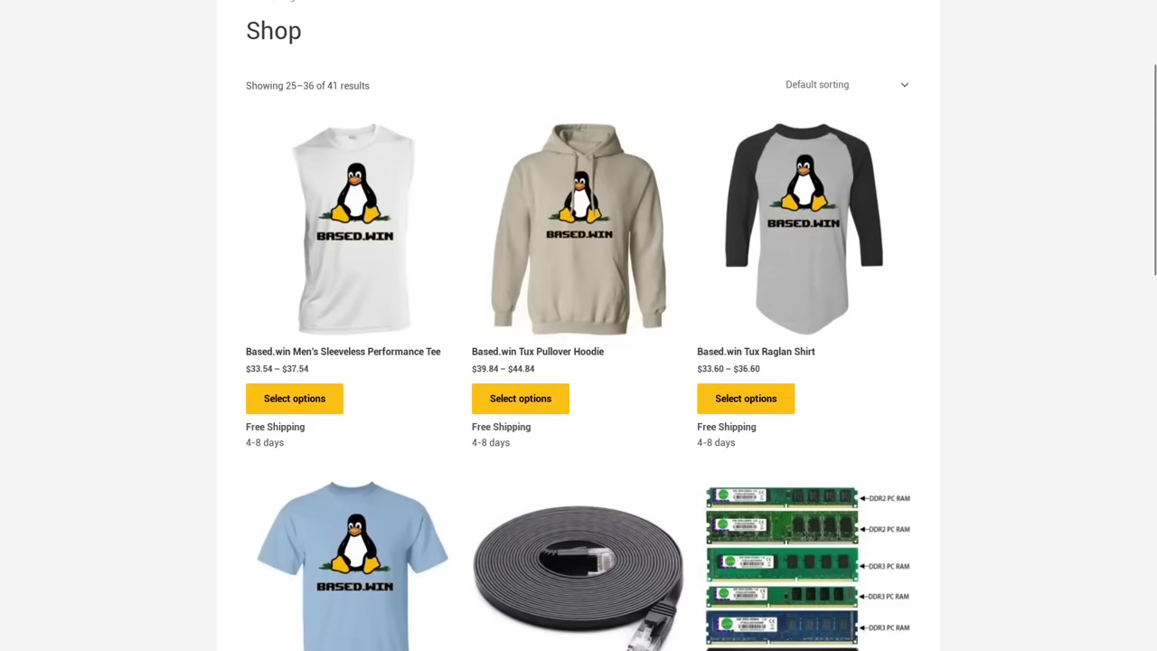
scroll(down, 3)
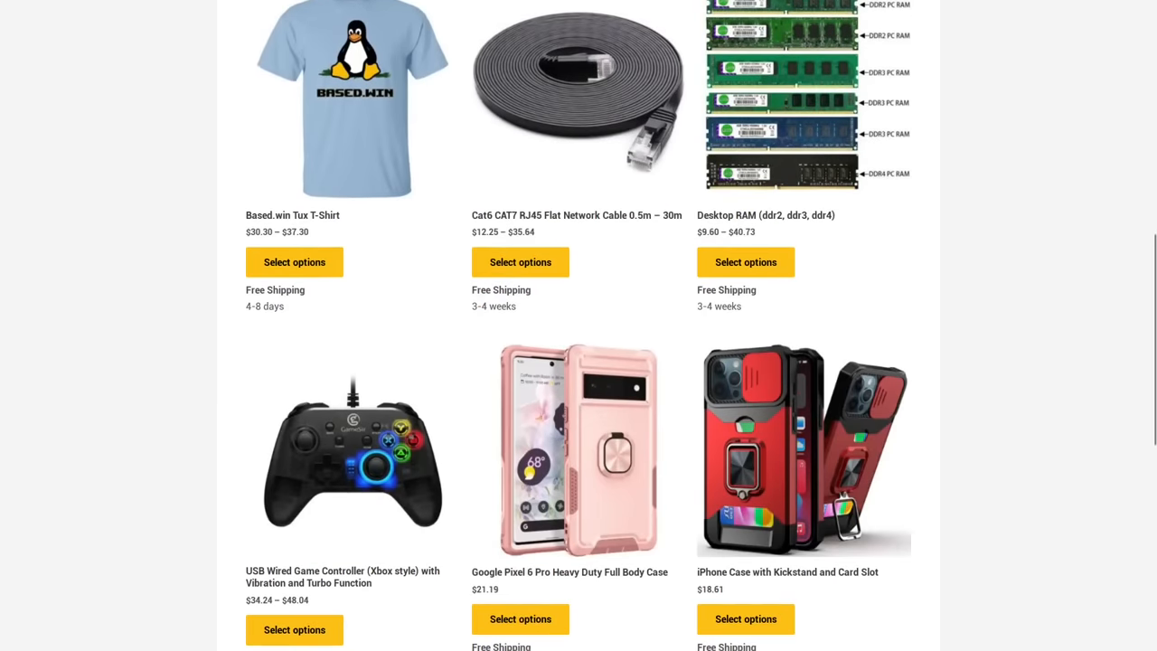
scroll(down, 3)
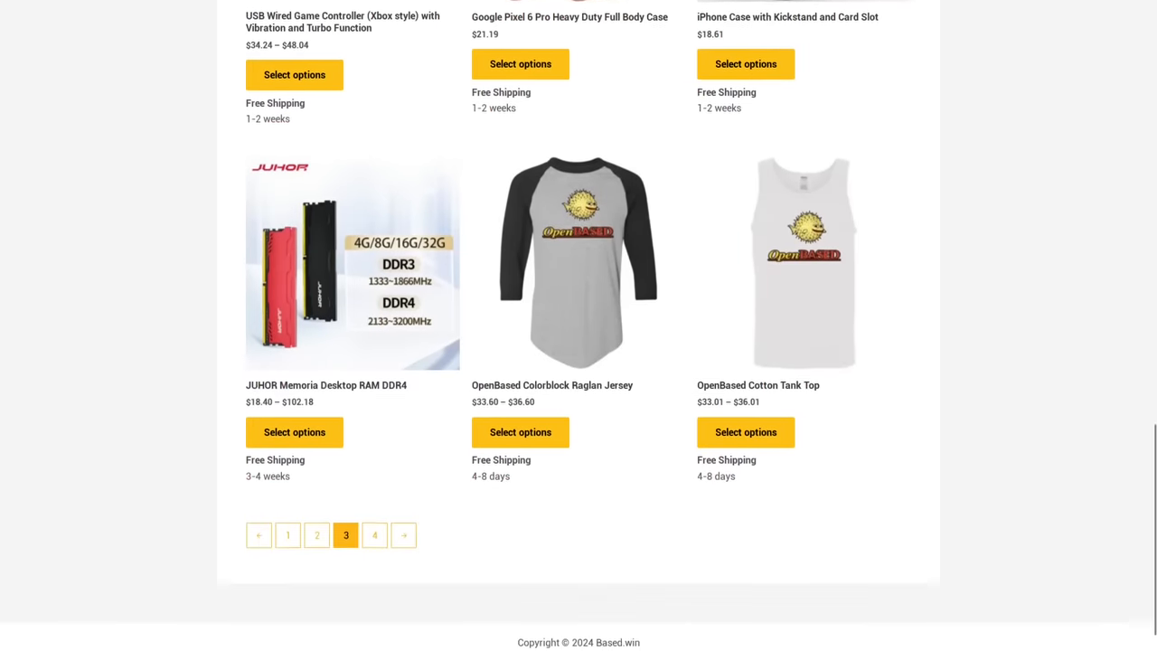
scroll(down, 3)
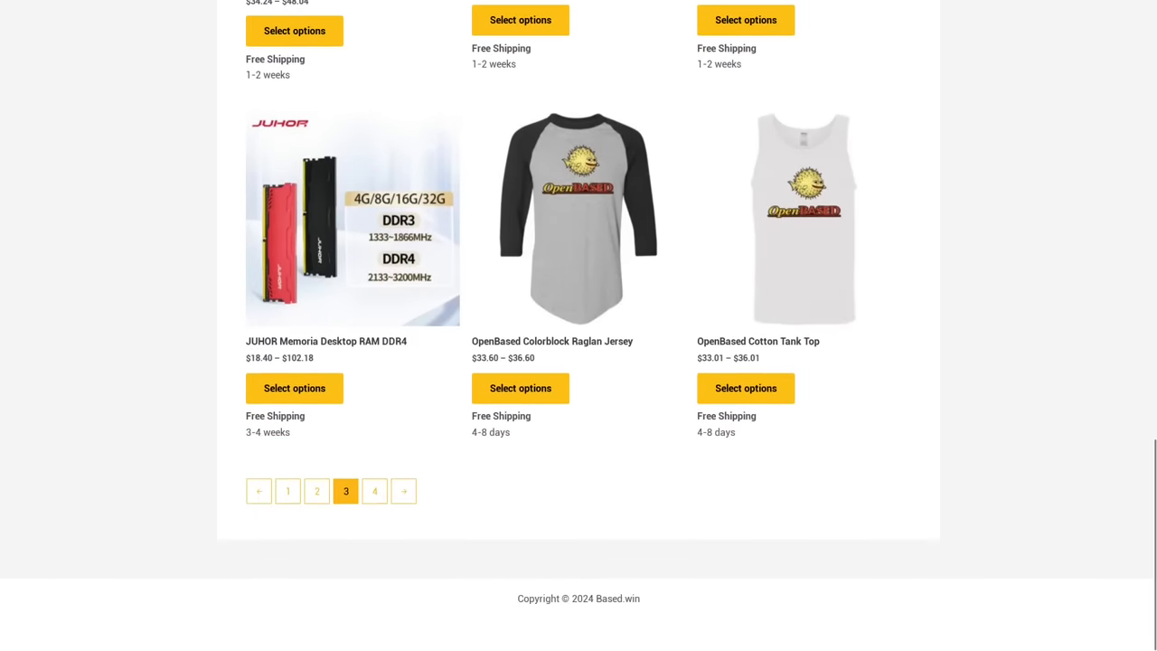